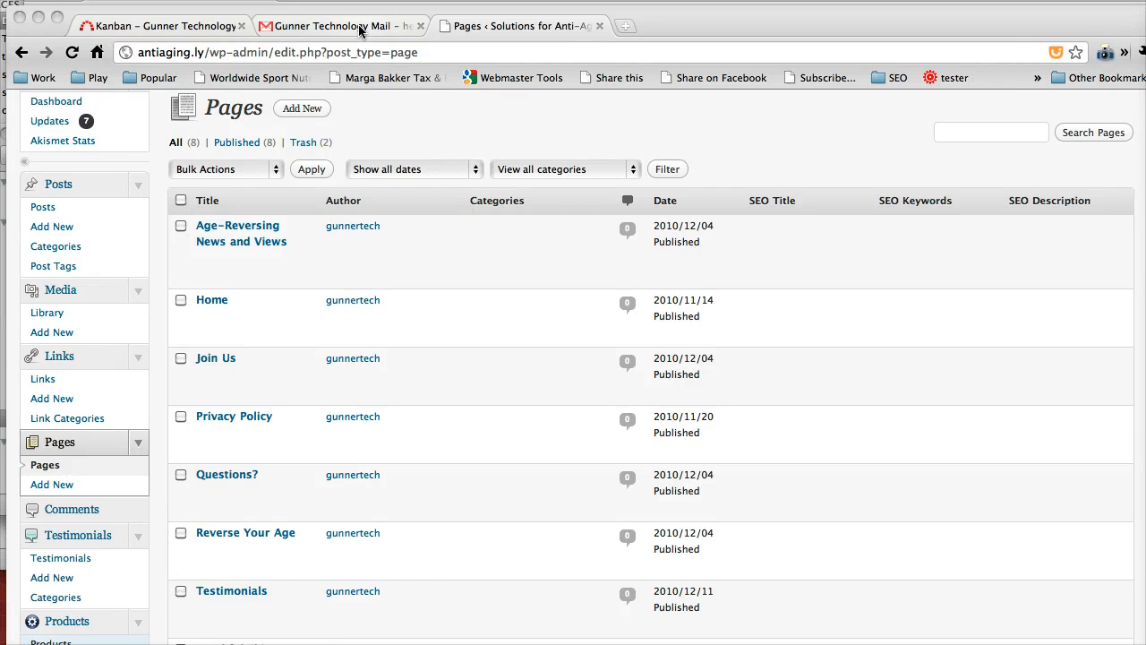
Read the client's hyphenation email and its screenshot of the Youthful Skin page
left_click(337, 25)
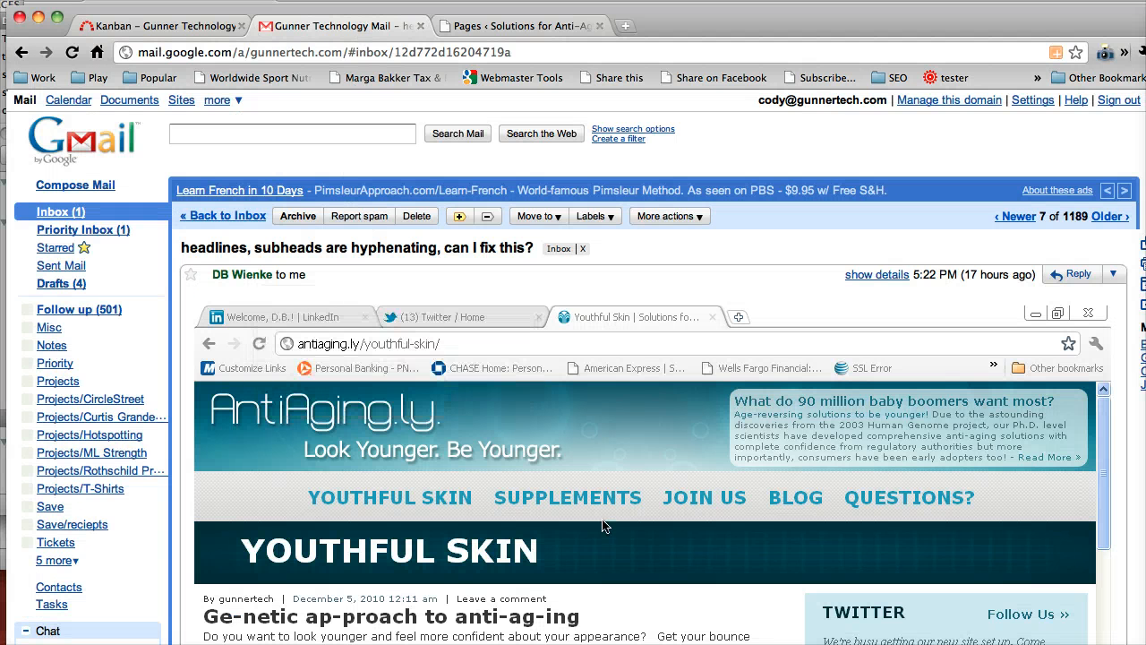
mouse_move(524, 392)
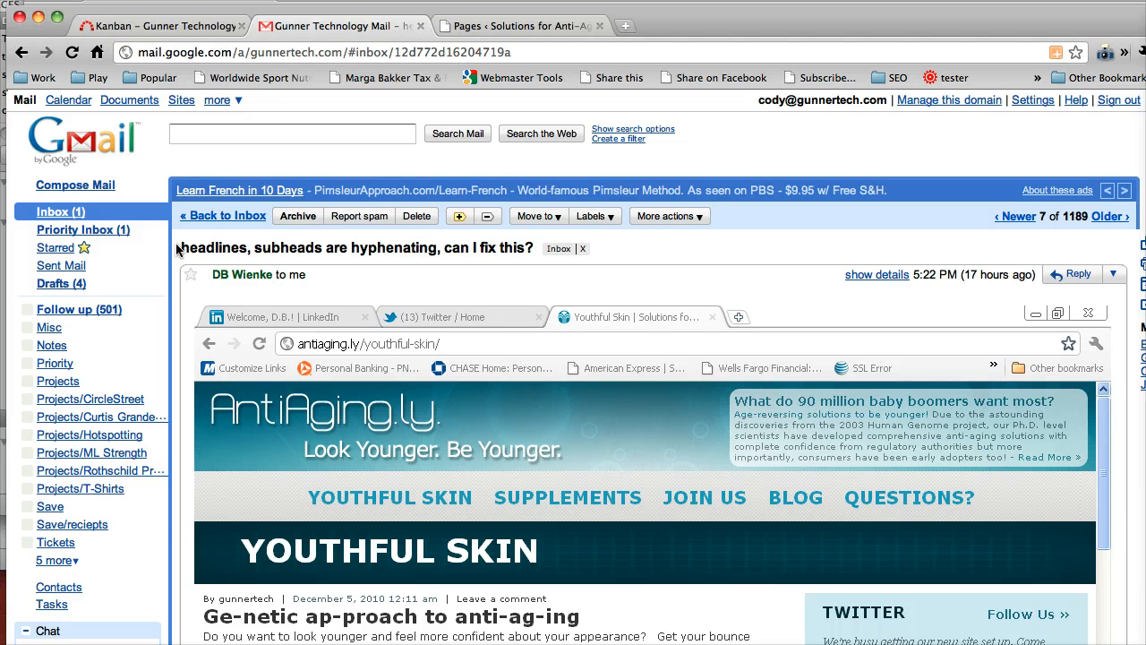
scroll("down", 3)
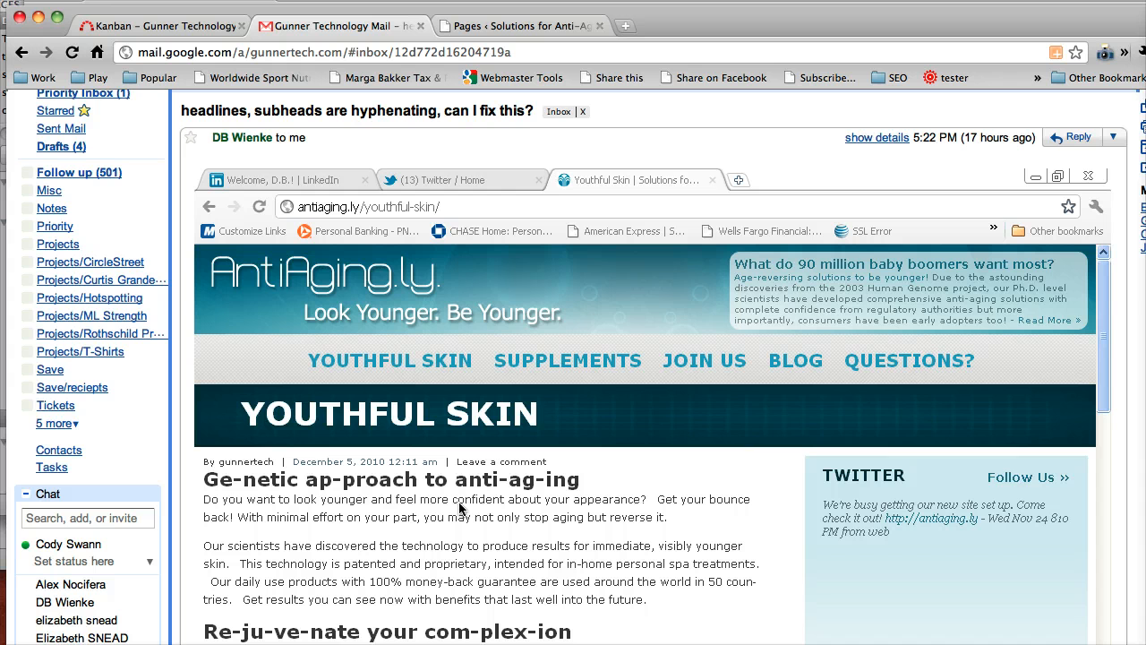
mouse_move(606, 595)
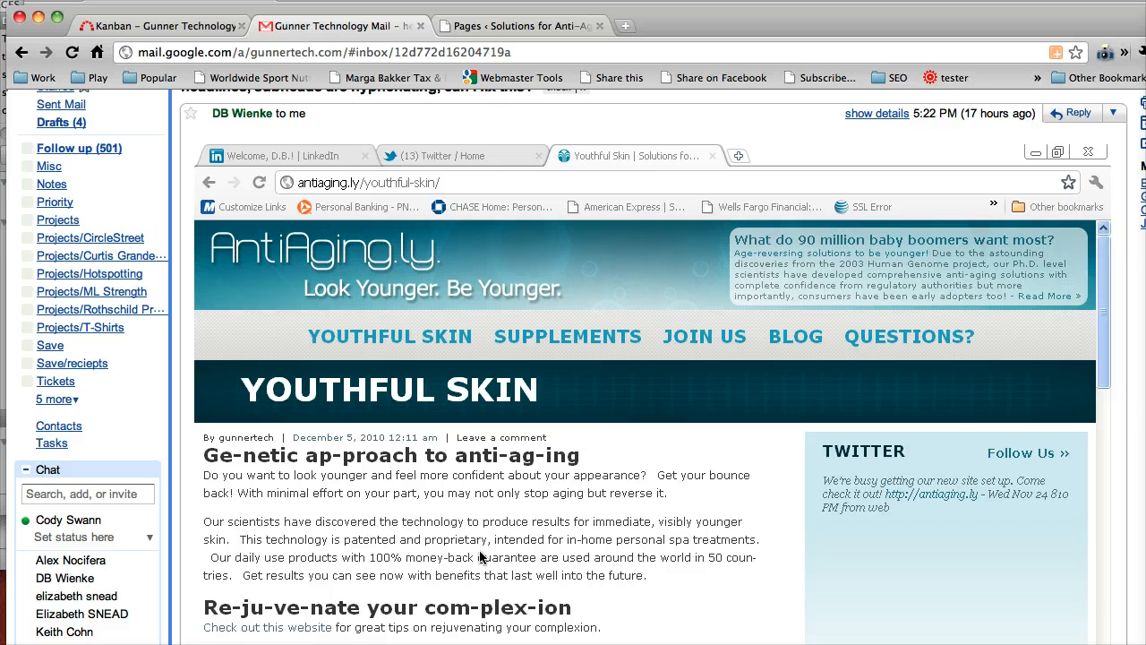
mouse_move(273, 493)
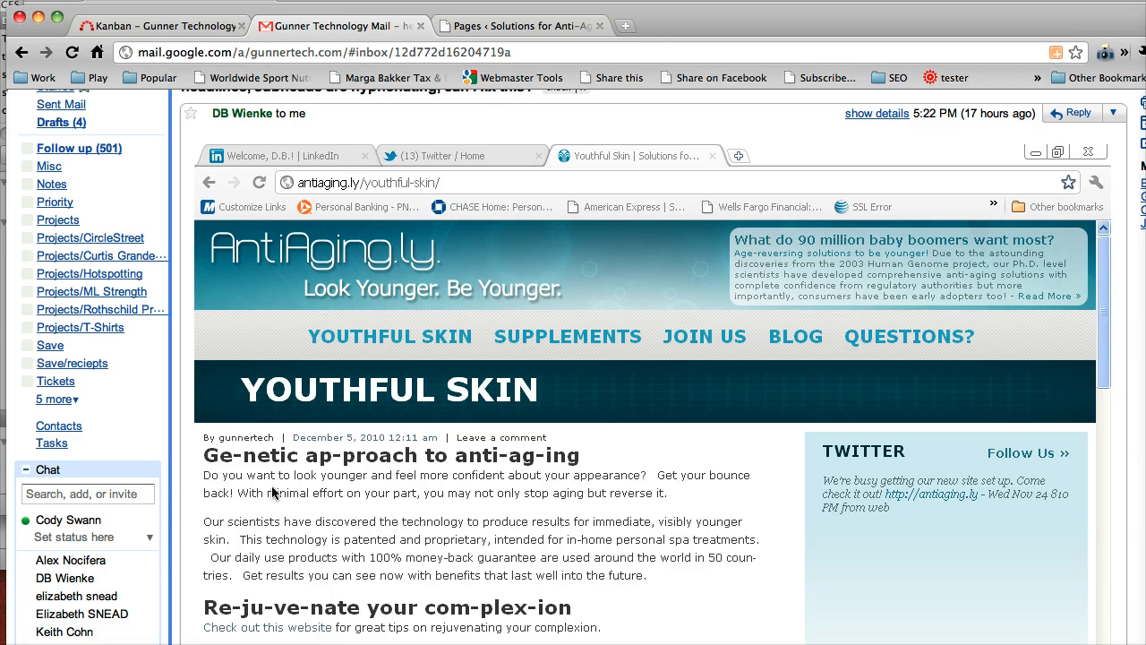
scroll("down", 3)
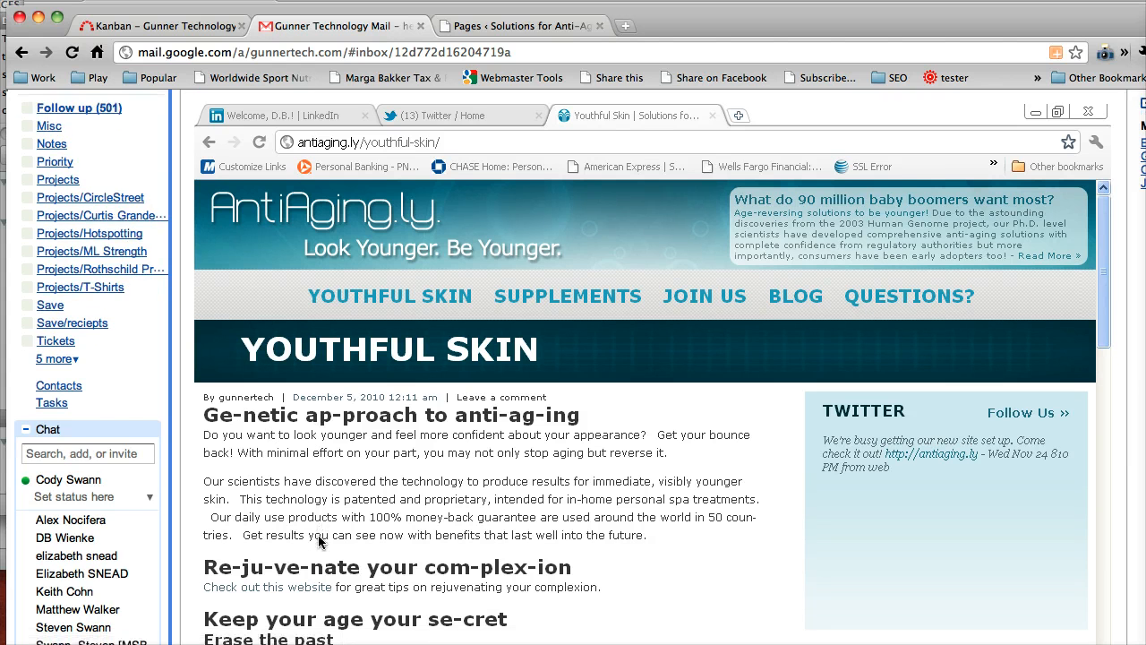
scroll("down", 3)
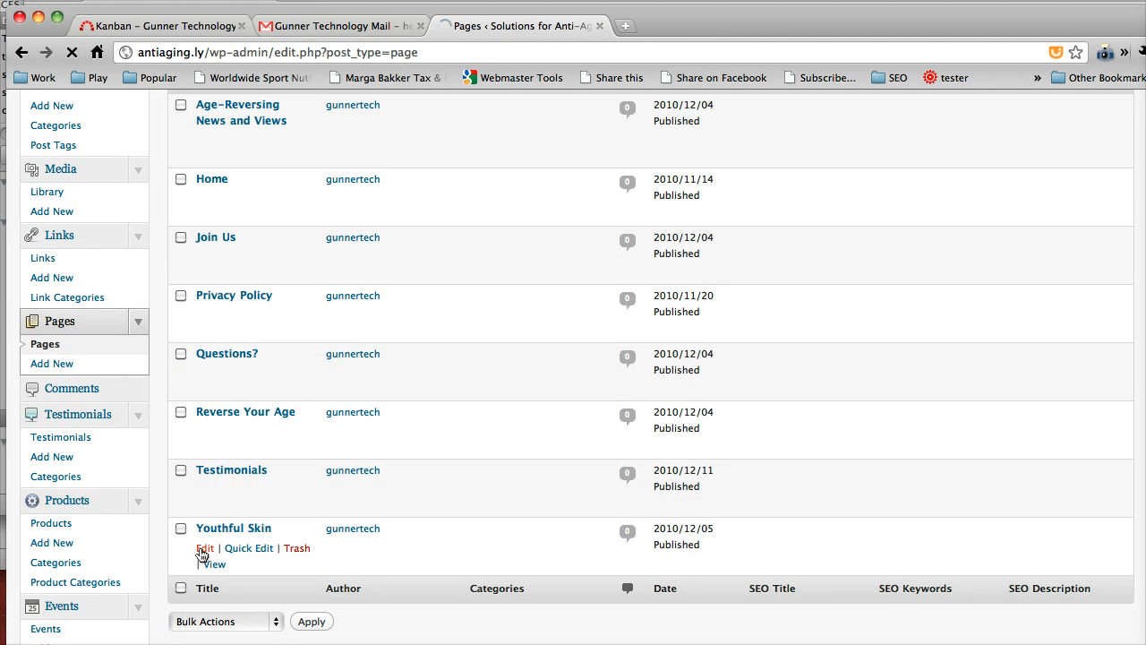
Open the Youthful Skin page for editing and review its HTML source with h3 subheadings
left_click(205, 548)
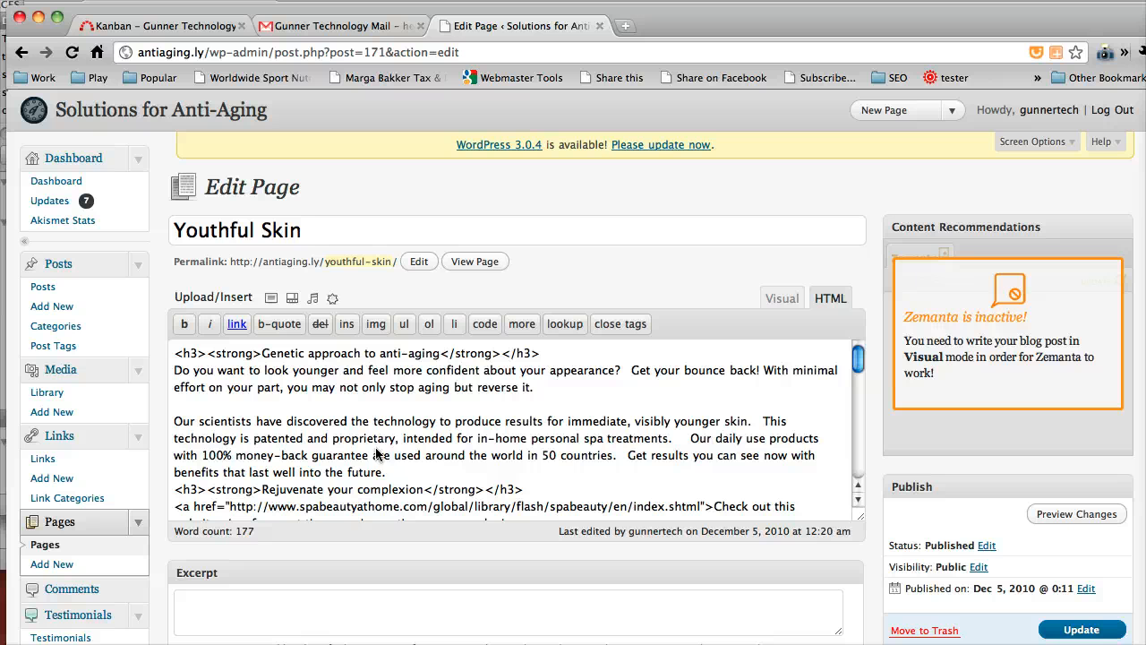
mouse_move(398, 477)
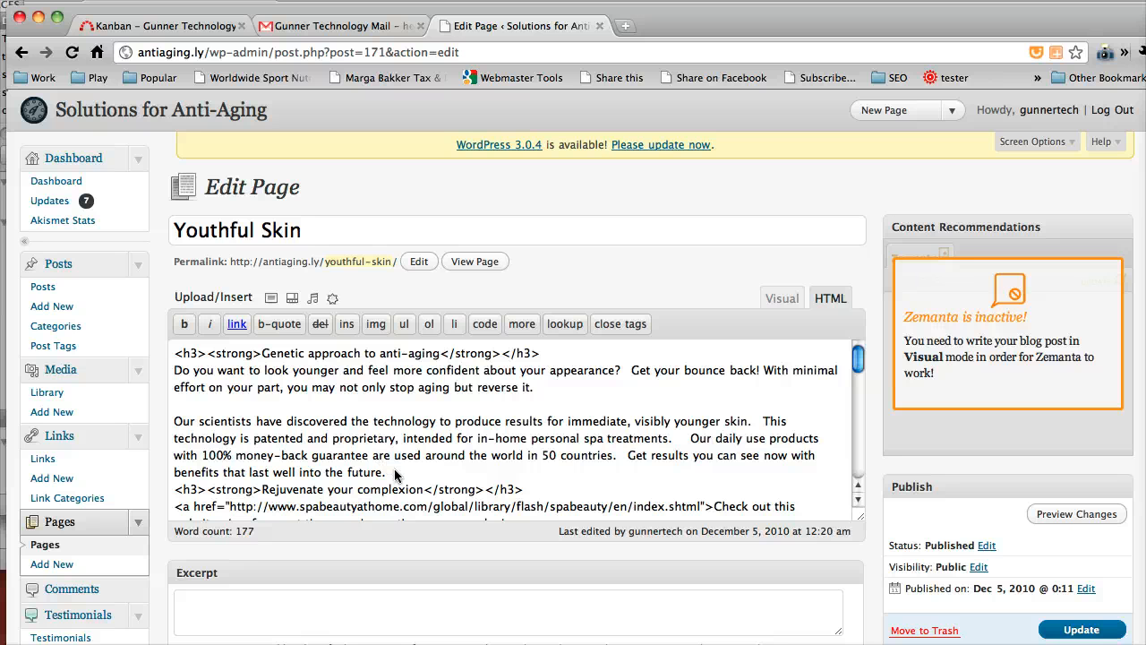
scroll("down", 3)
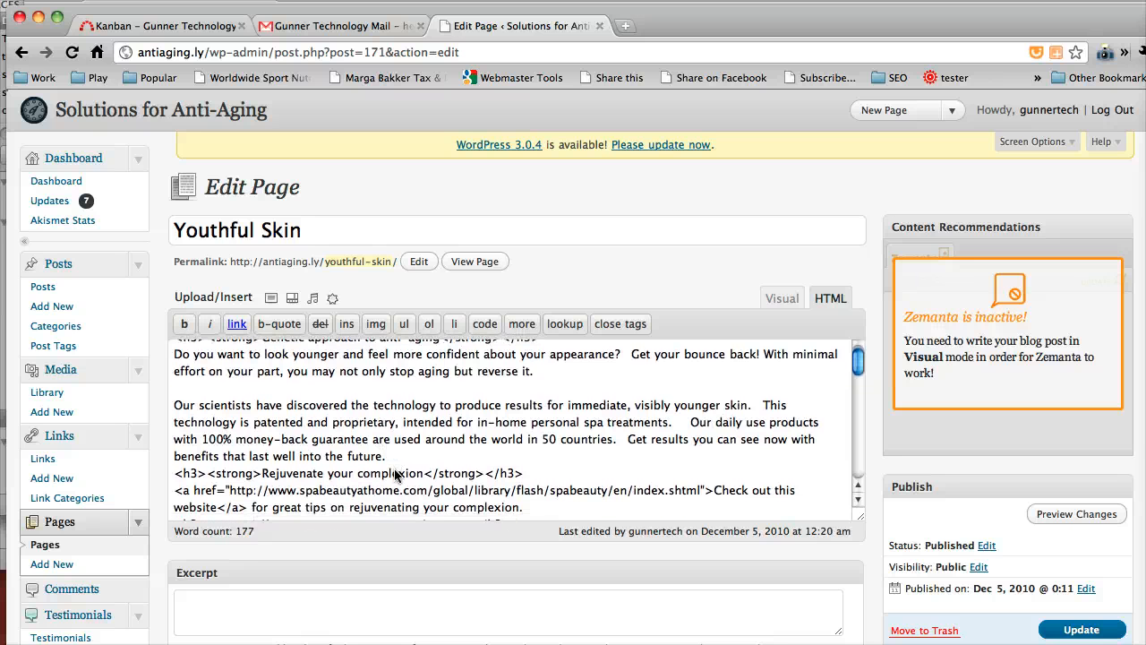
scroll("down", 3)
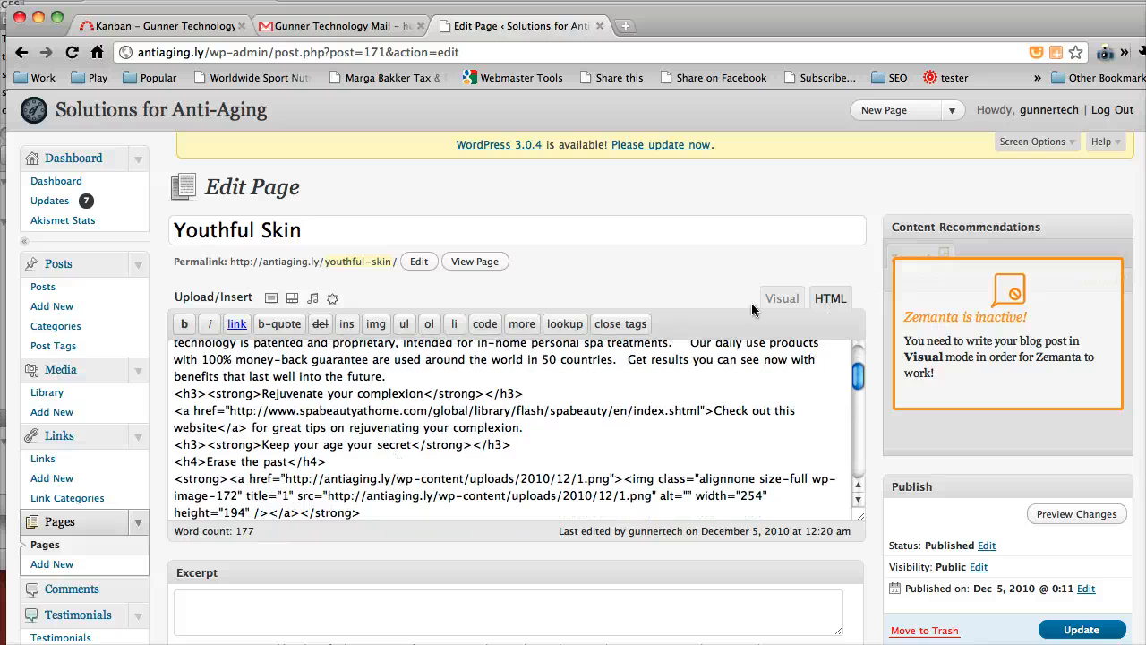
Review the page in Visual view and on the live site, then return to the editor
left_click(781, 297)
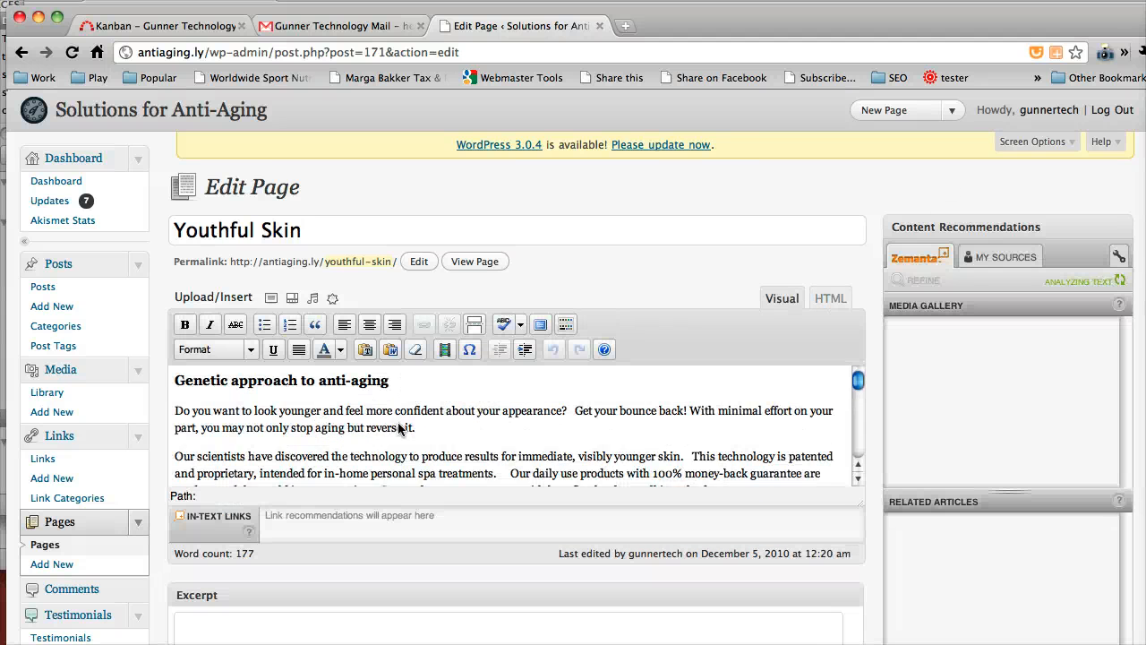
scroll("down", 3)
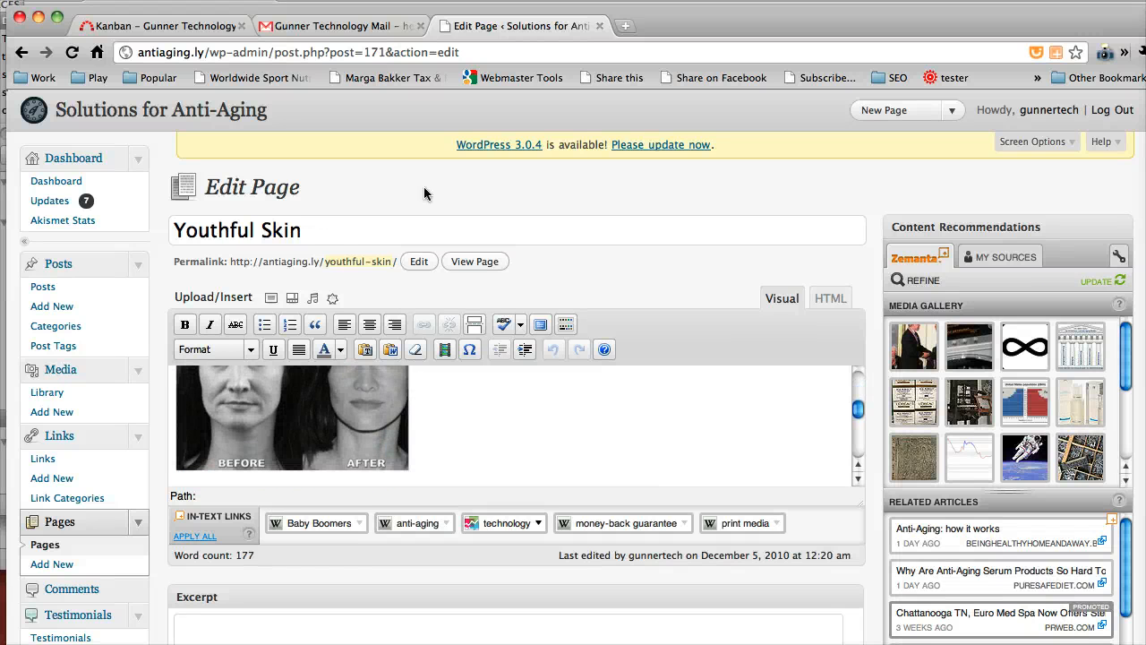
left_click(475, 262)
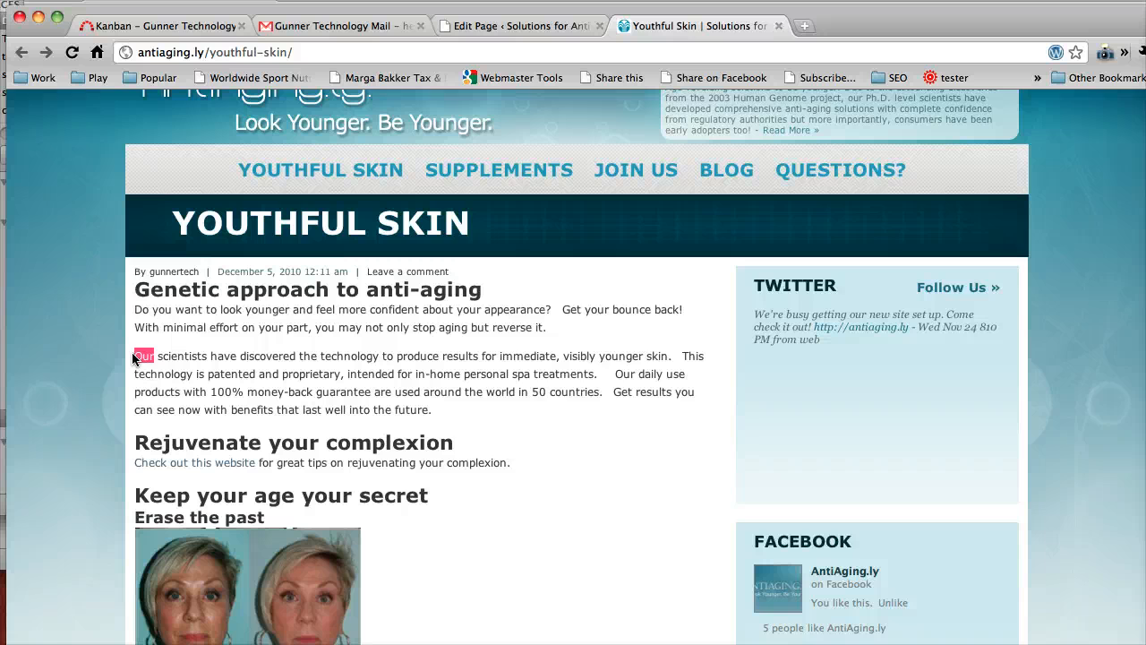
scroll("down", 3)
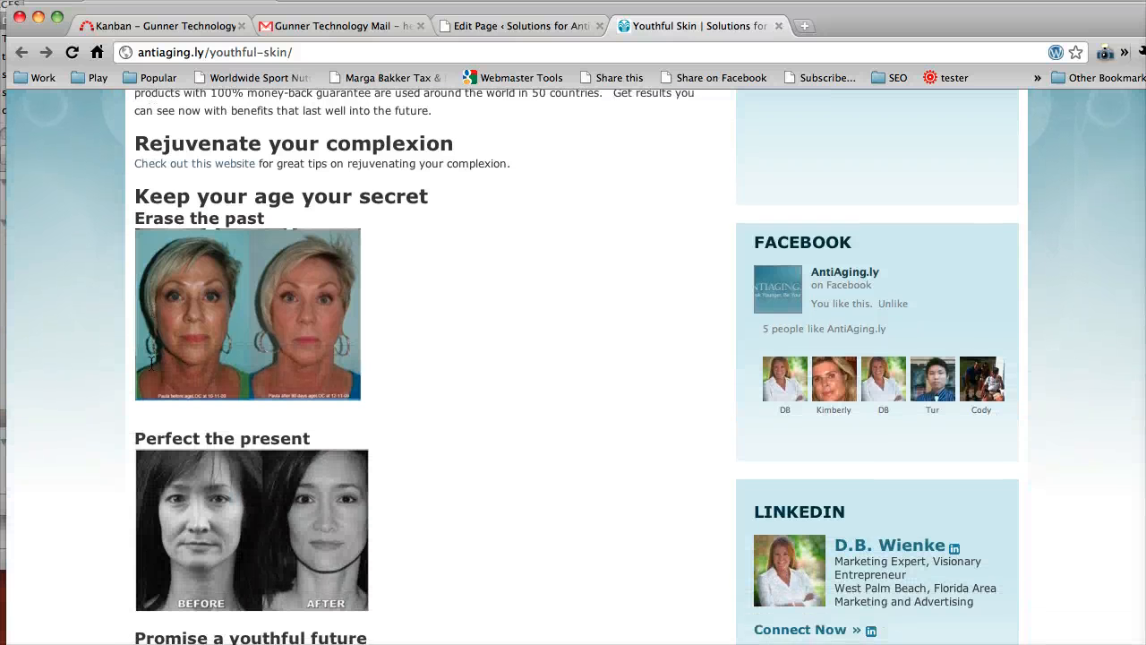
scroll("down", 3)
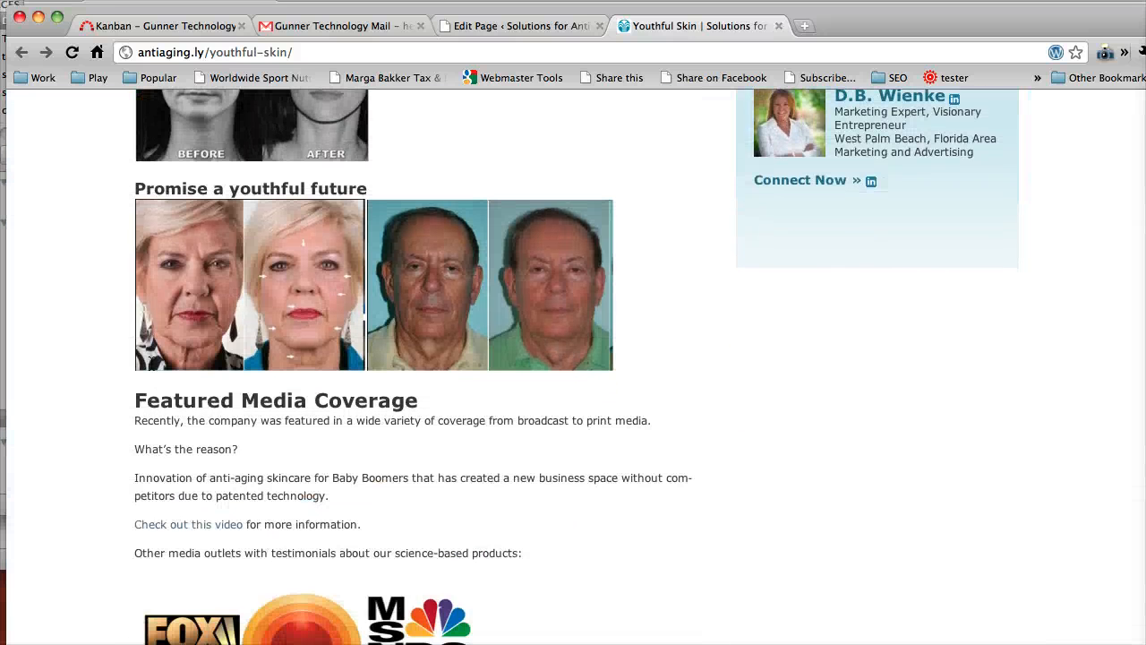
left_click(518, 25)
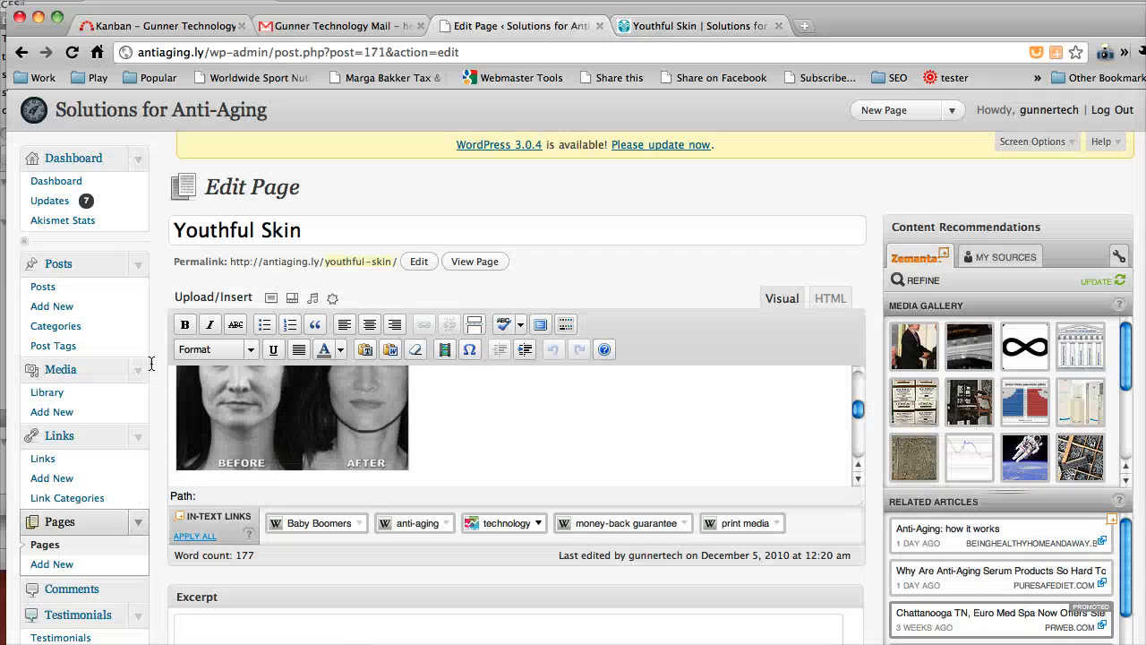
Add class="no-hyphenate" to the first <h3> tag in the HTML source
scroll("down", 3)
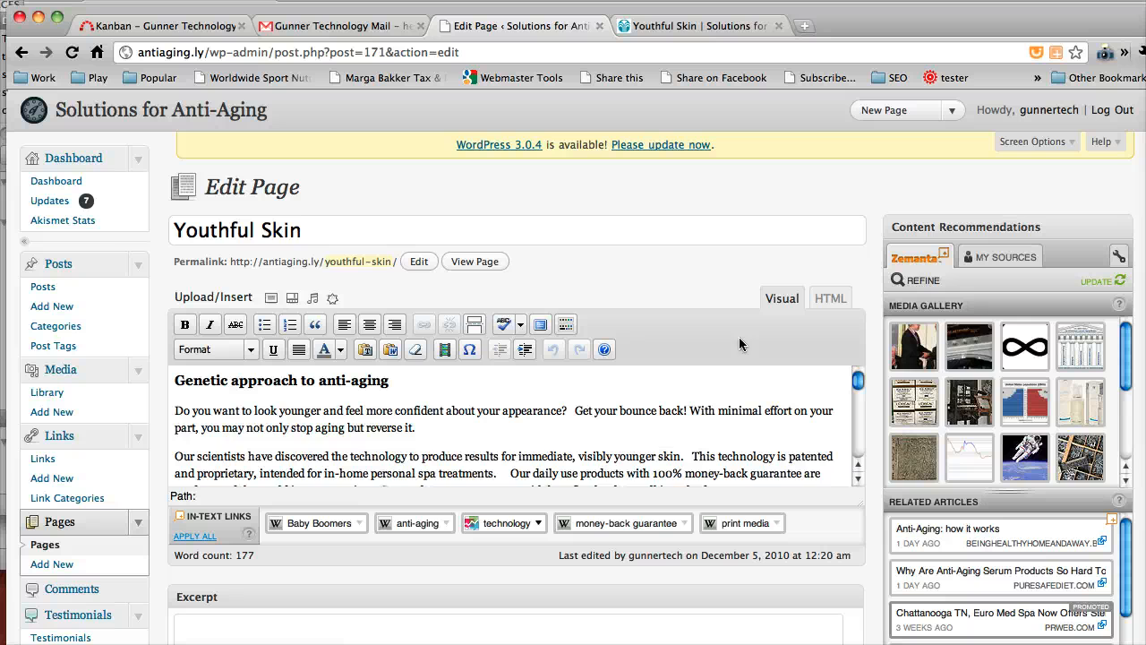
left_click(830, 297)
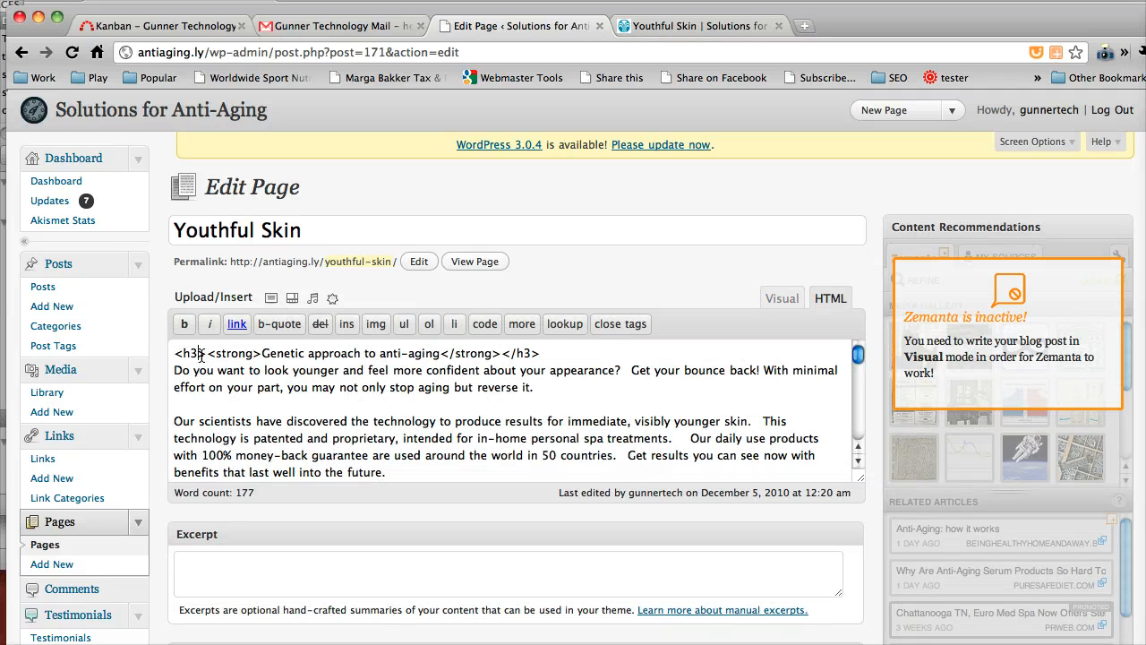
double_click(188, 353)
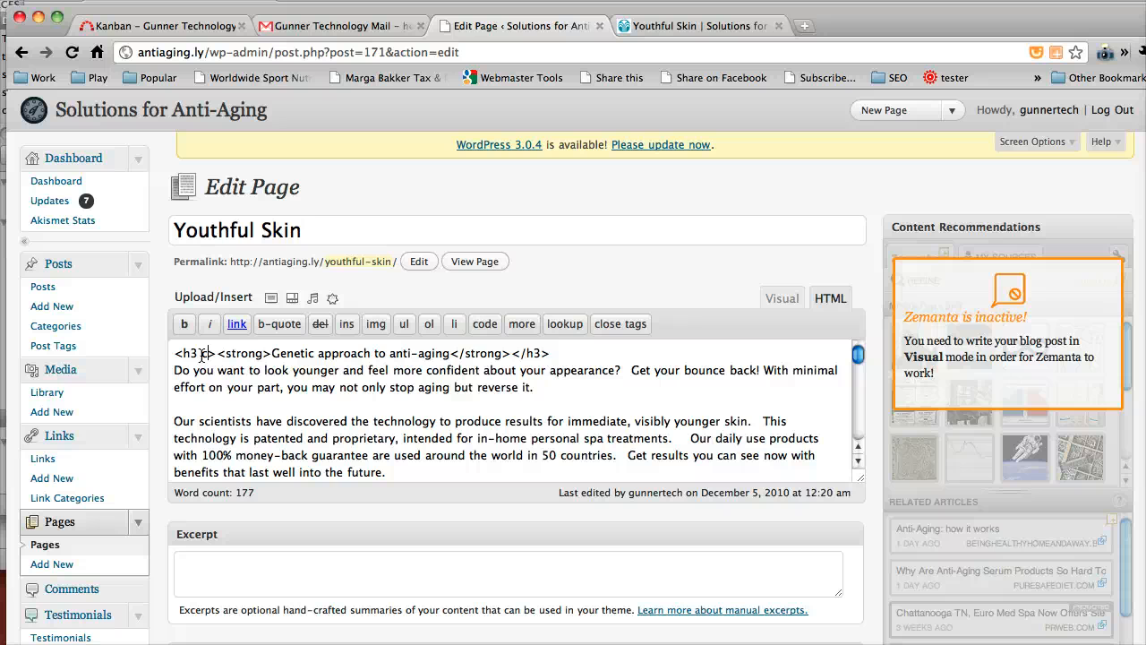
type("class=\"no-hyphe")
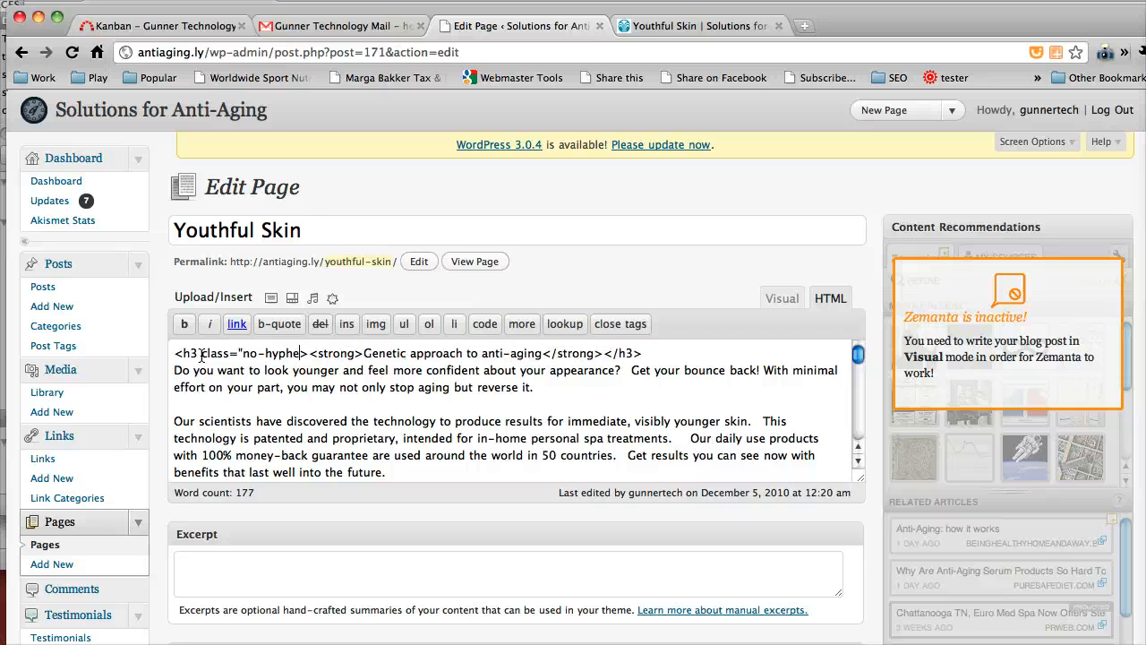
type("nate\"")
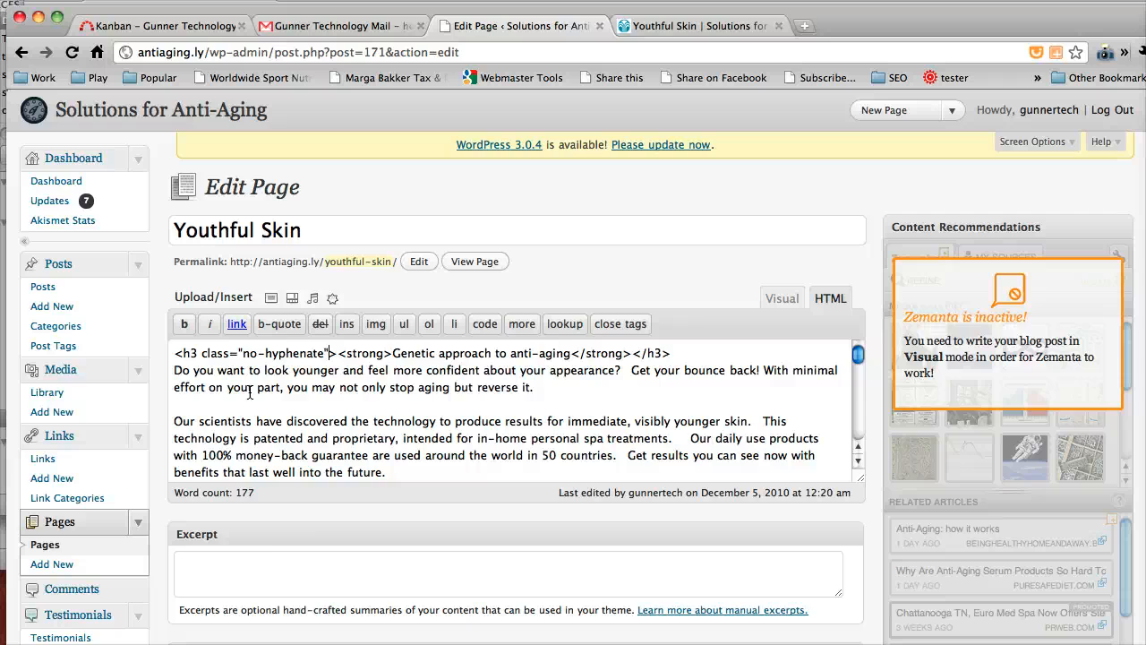
Check the live Youthful Skin page's subheadings and photos, then return to the editor
left_click(699, 26)
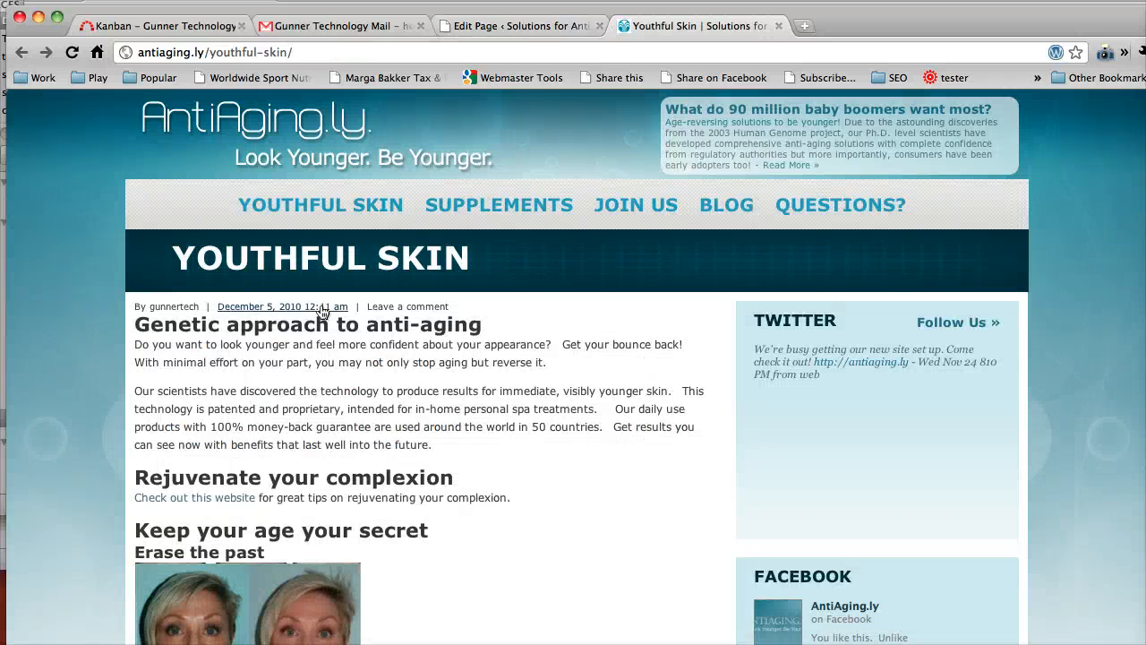
scroll("down", 3)
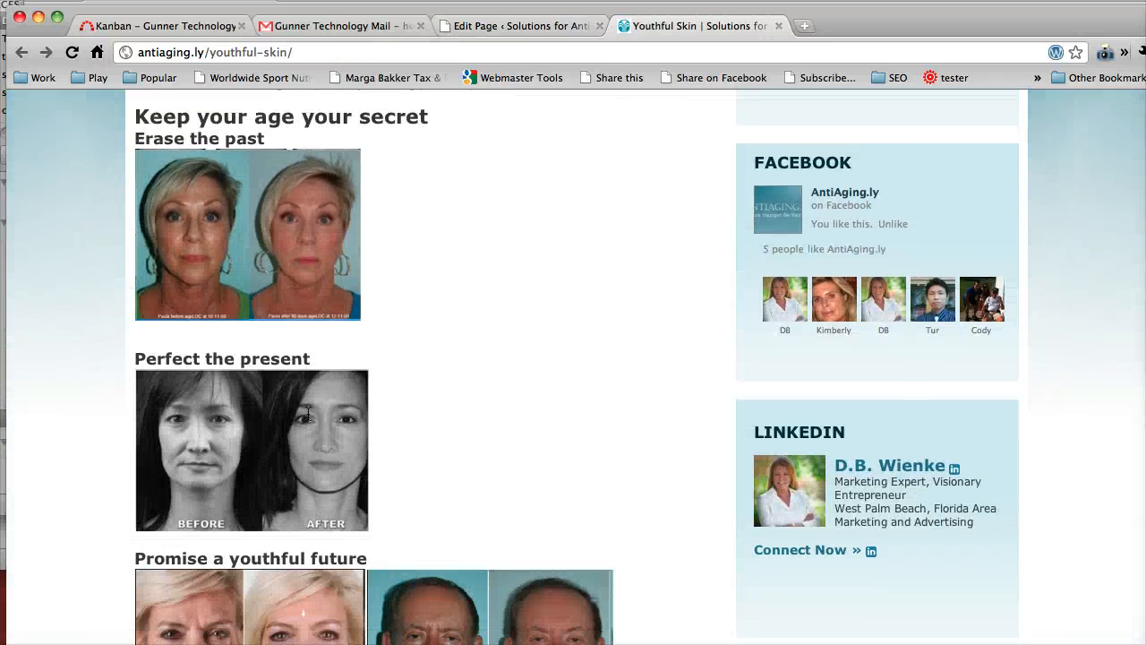
scroll("up", 3)
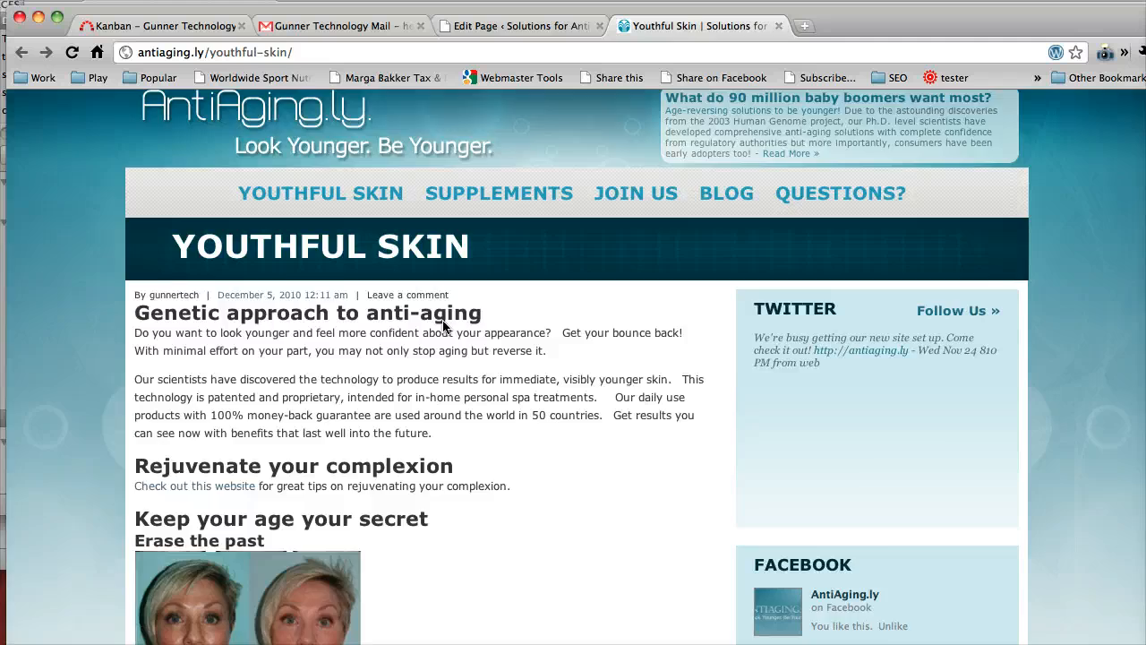
left_click(519, 25)
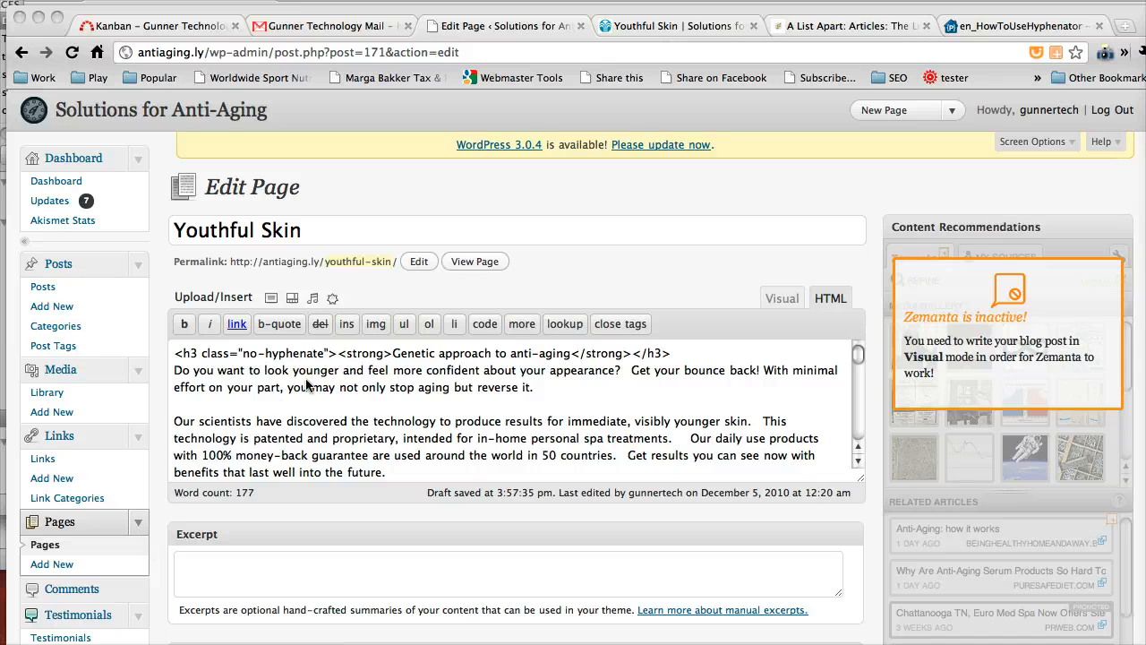
Rename the class to "donthyphenate" and paste it into each <h3> and <h4> tag
double_click(283, 353)
type("dont")
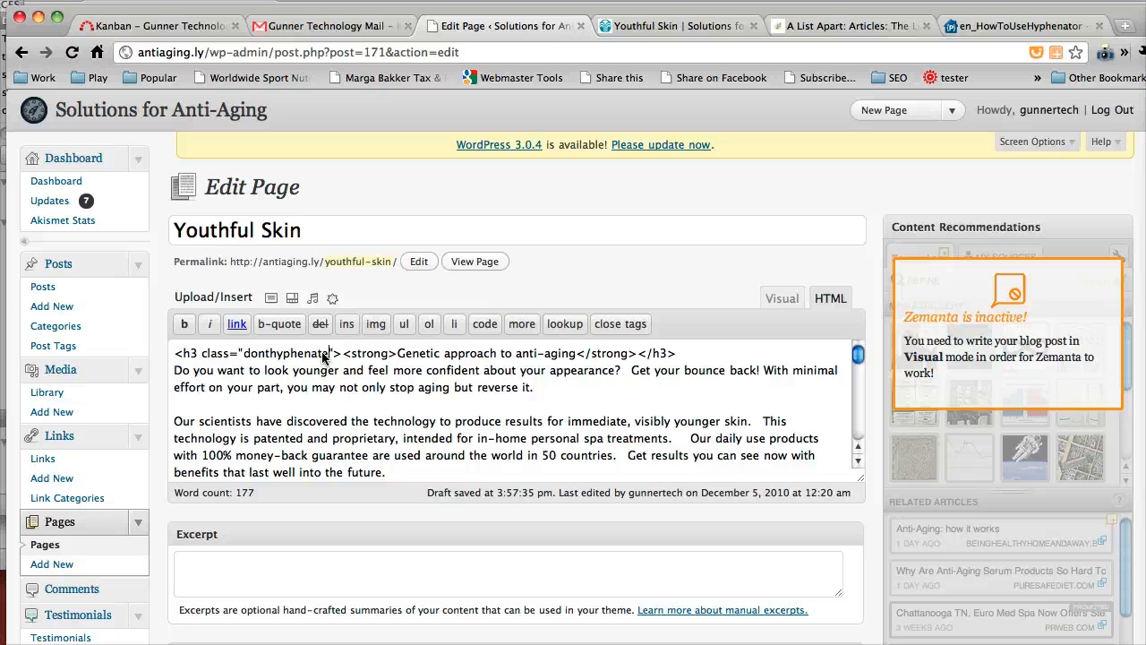
double_click(283, 353)
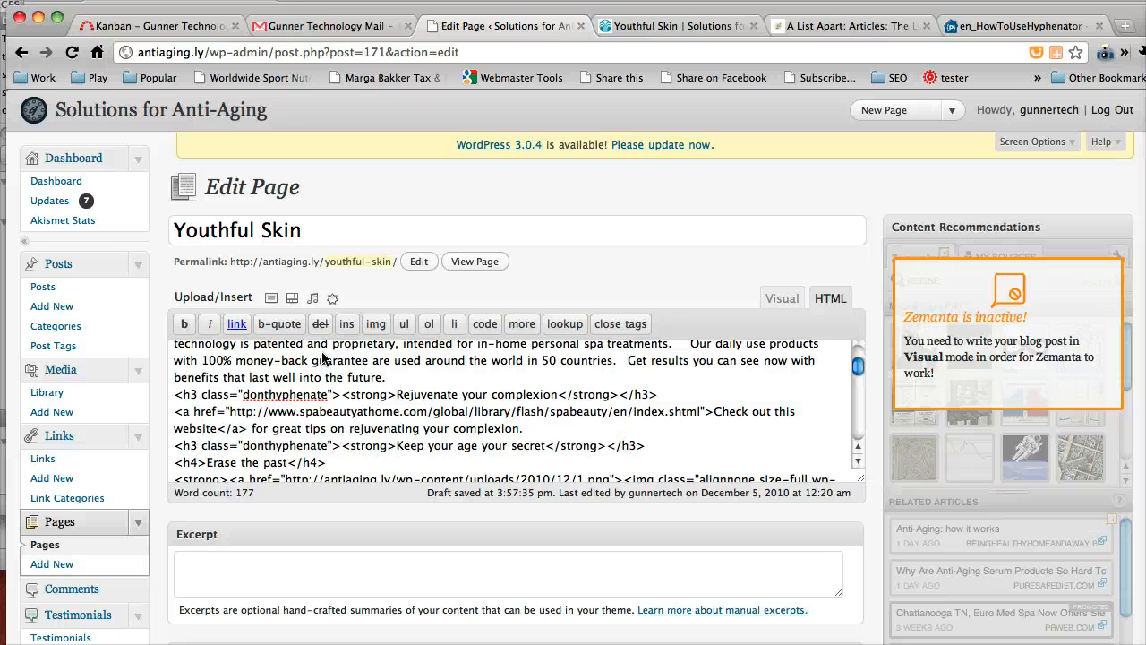
scroll("down", 3)
type(" class=\"donthyphenate\"")
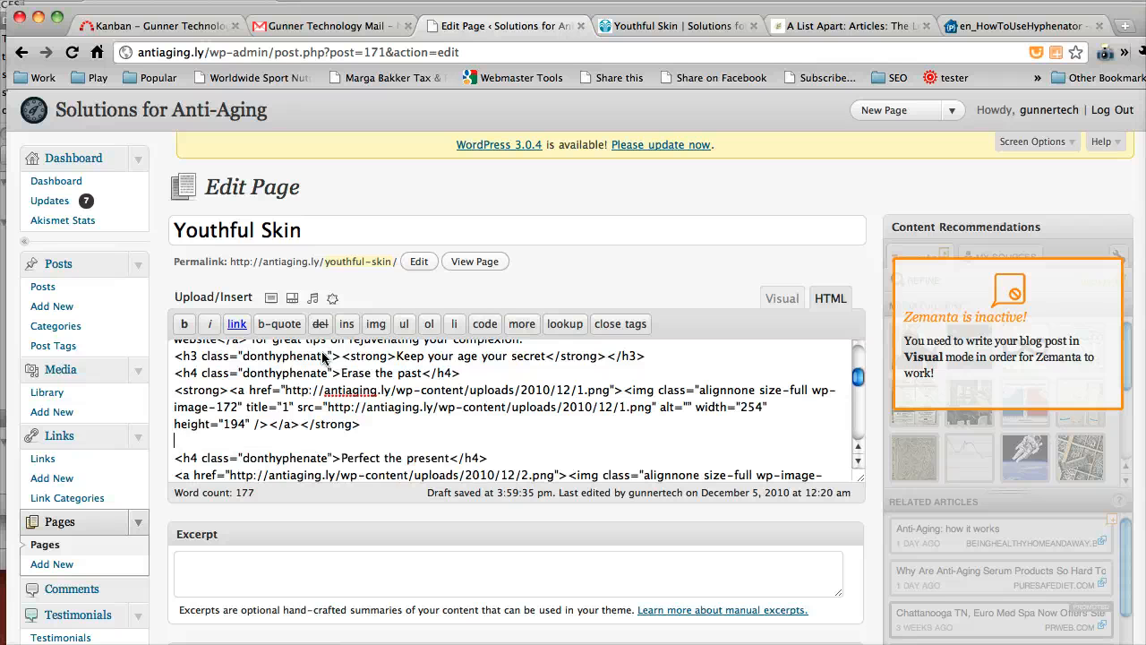
scroll("down", 3)
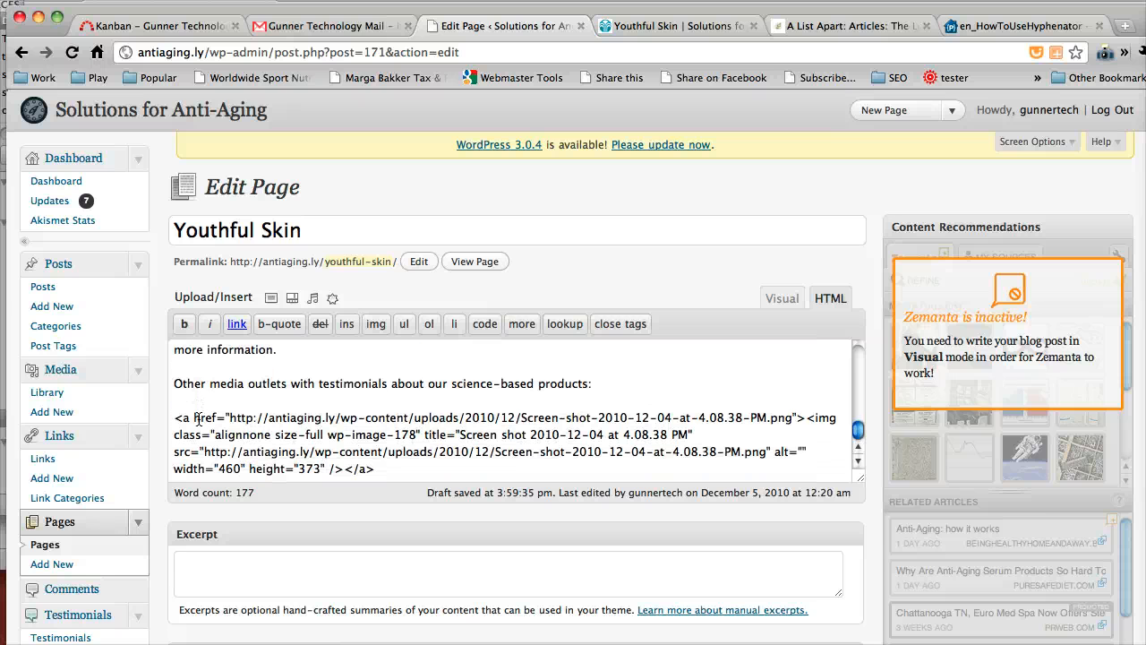
Toggle between Visual and HTML views to confirm the donthyphenate class on the subheadings
scroll("down", 3)
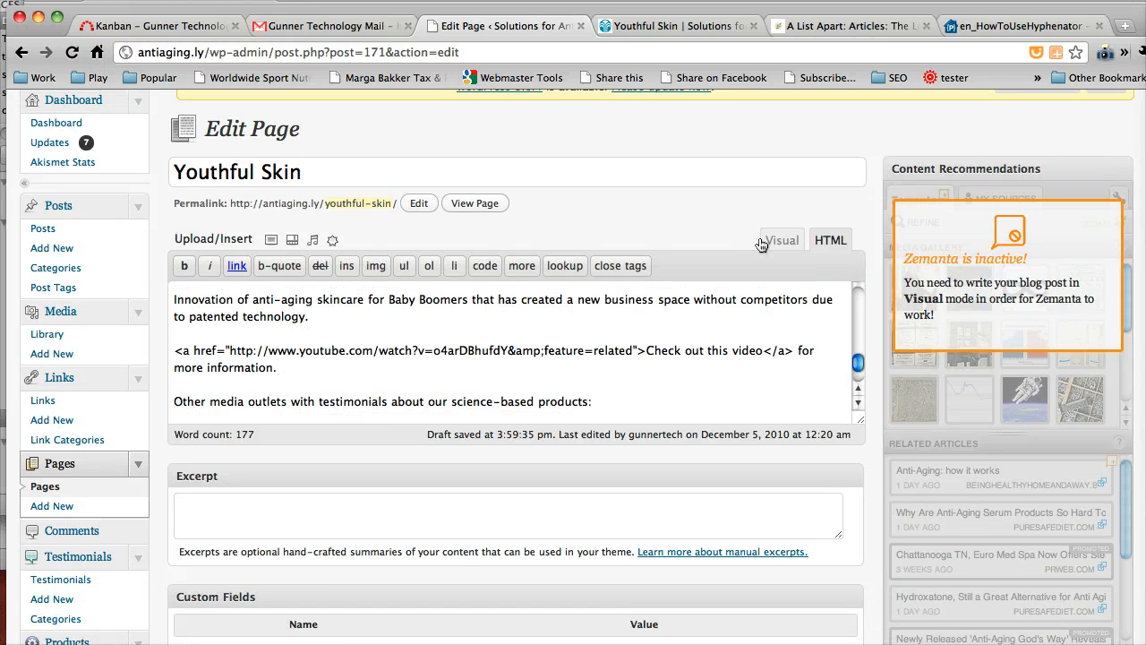
left_click(781, 240)
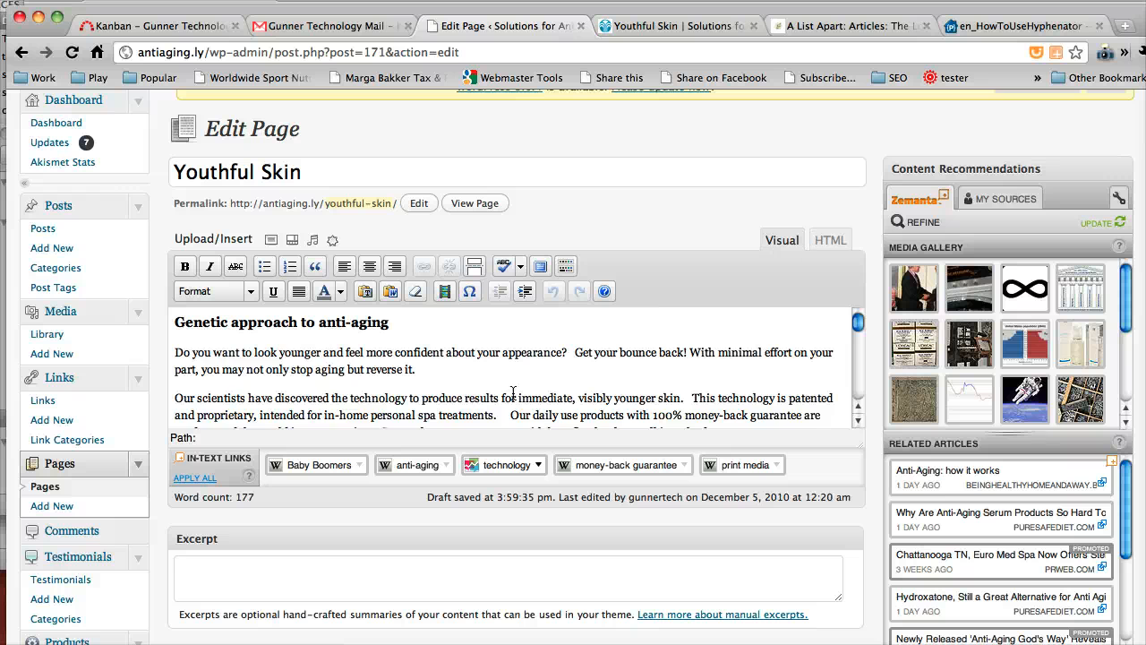
scroll("down", 3)
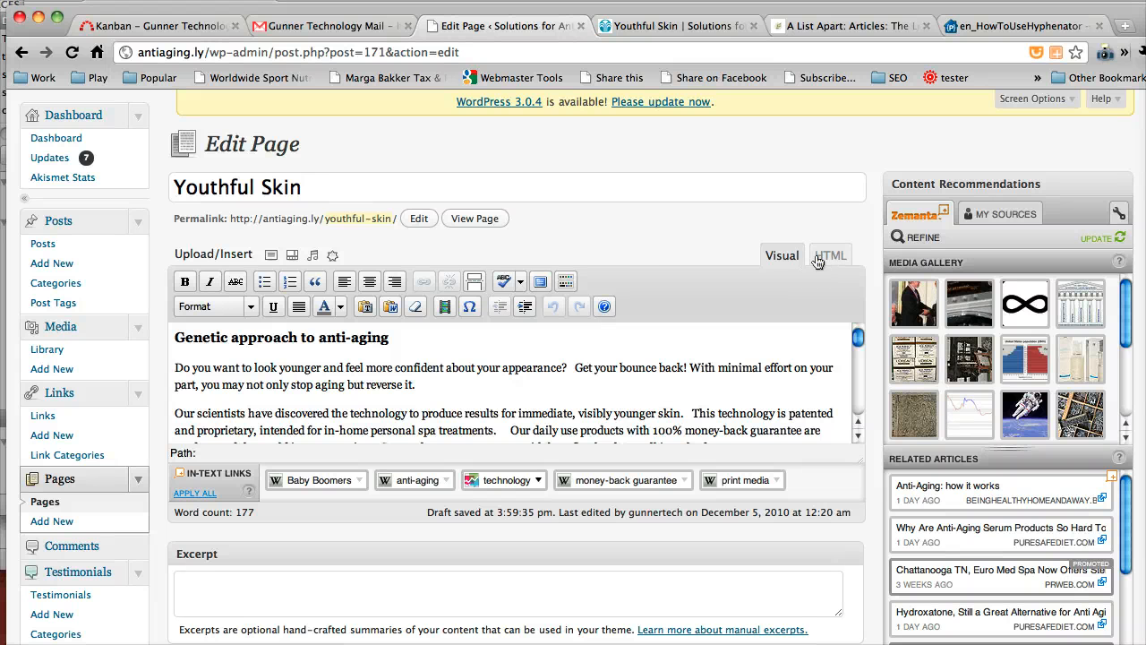
left_click(830, 254)
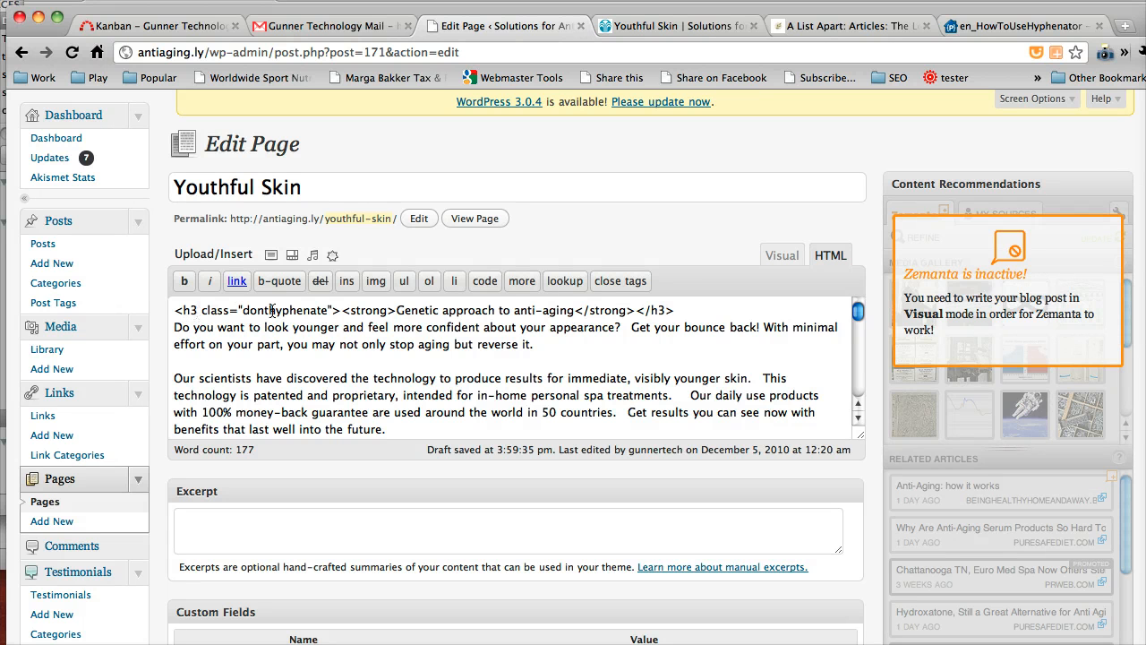
scroll("down", 3)
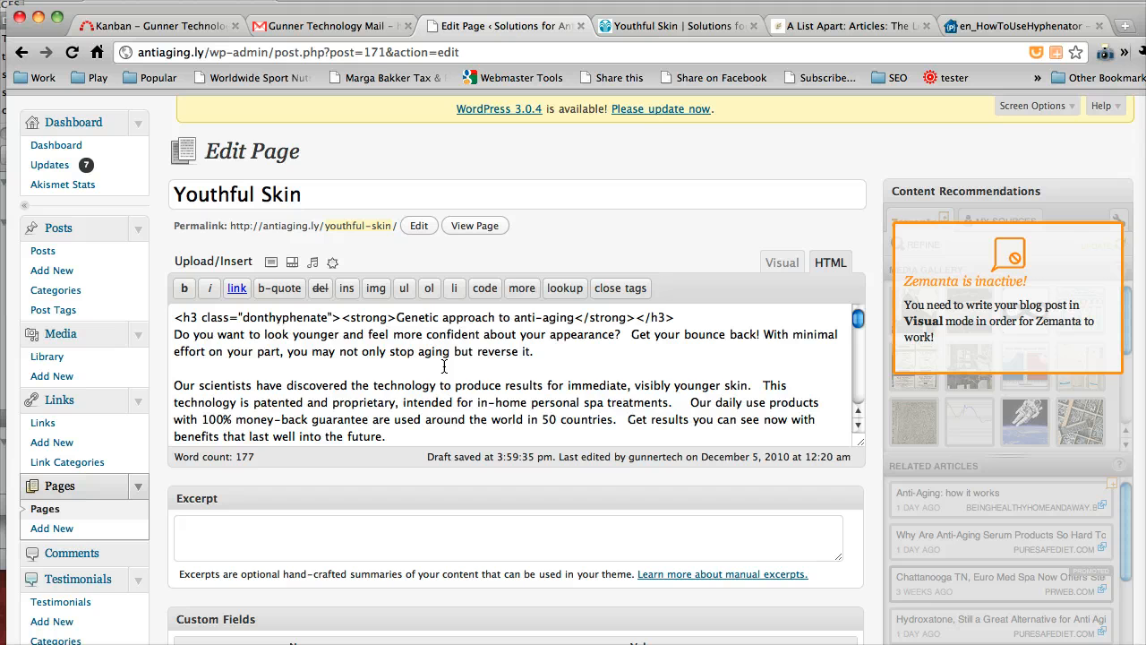
mouse_move(781, 261)
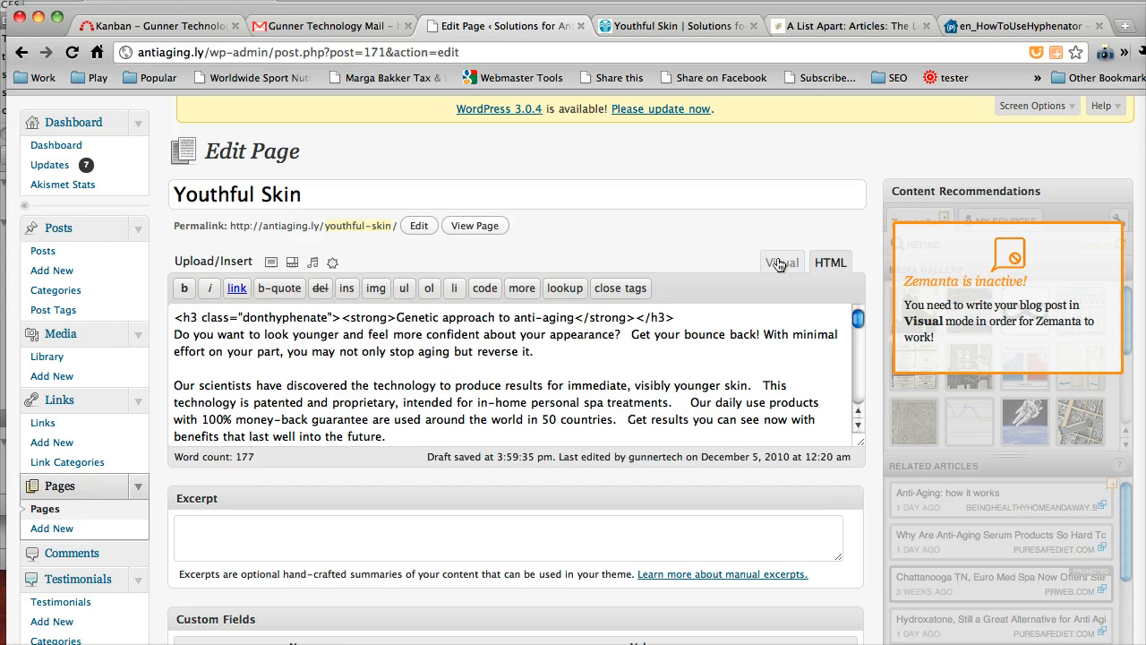
left_click(781, 261)
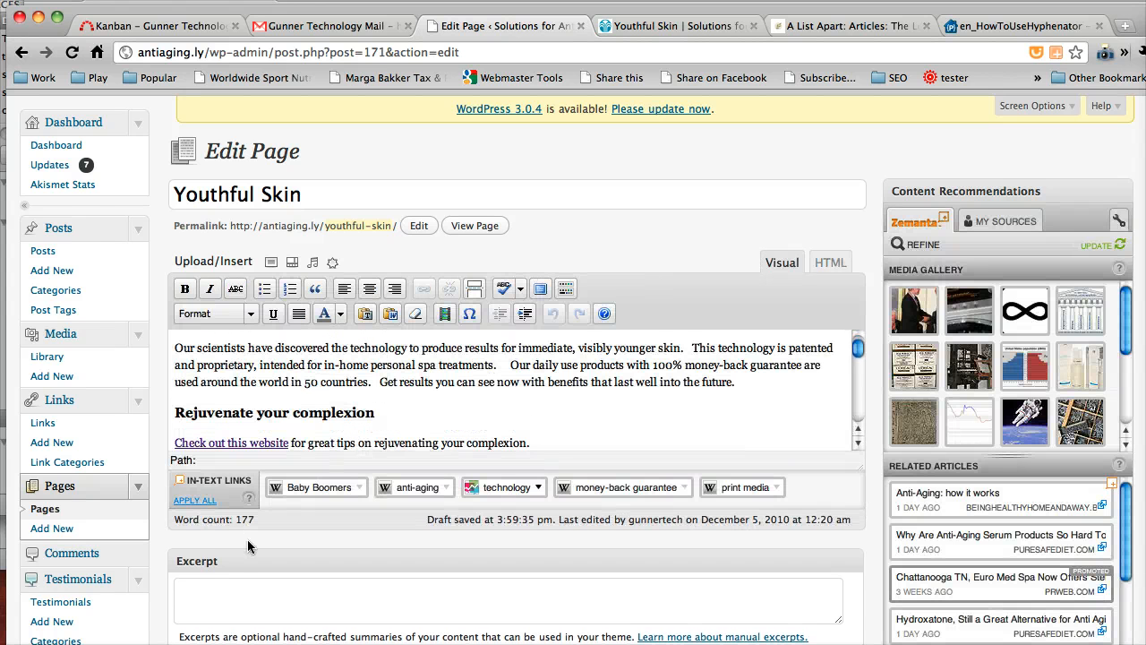
Set the page author to the client, update the page and check the live byline
scroll("down", 3)
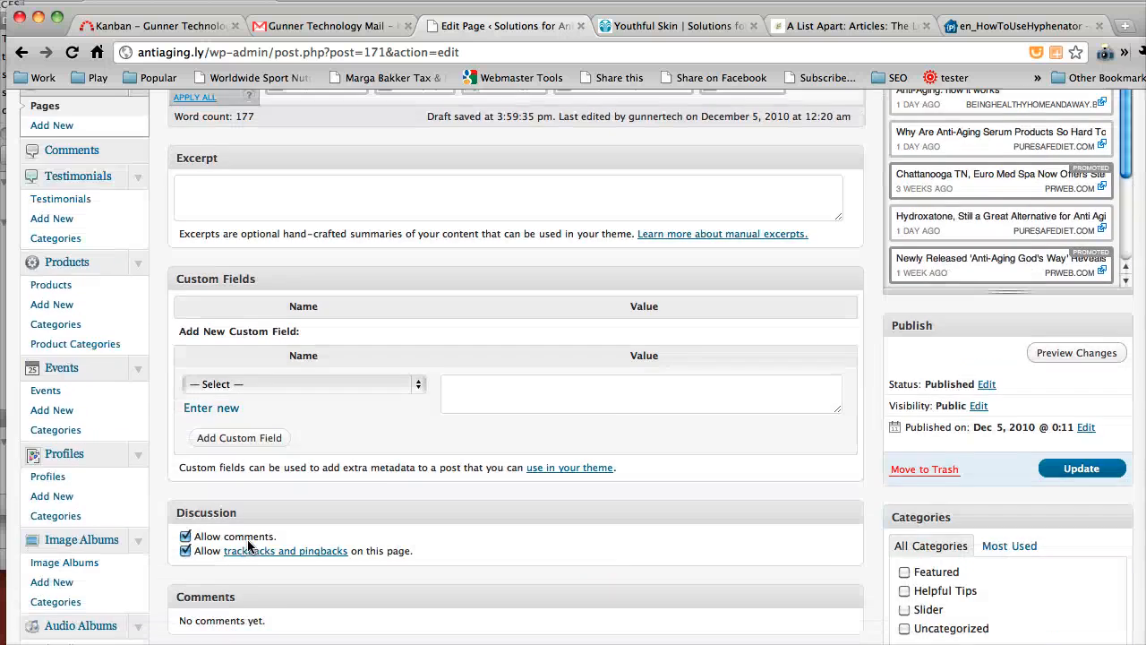
scroll("down", 3)
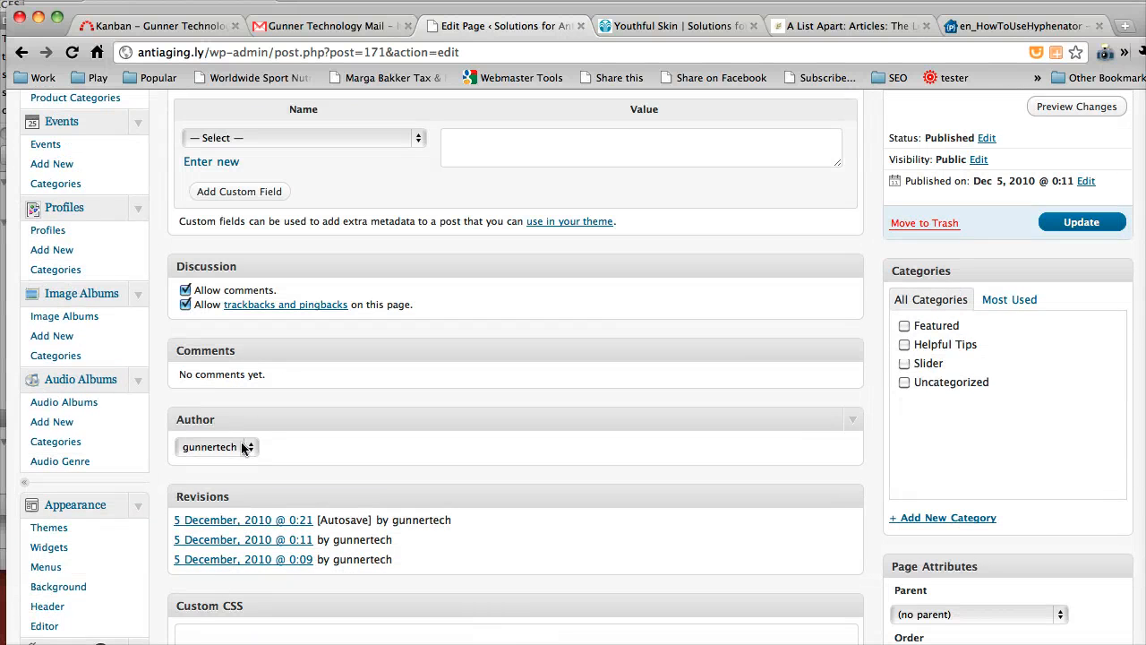
left_click(217, 448)
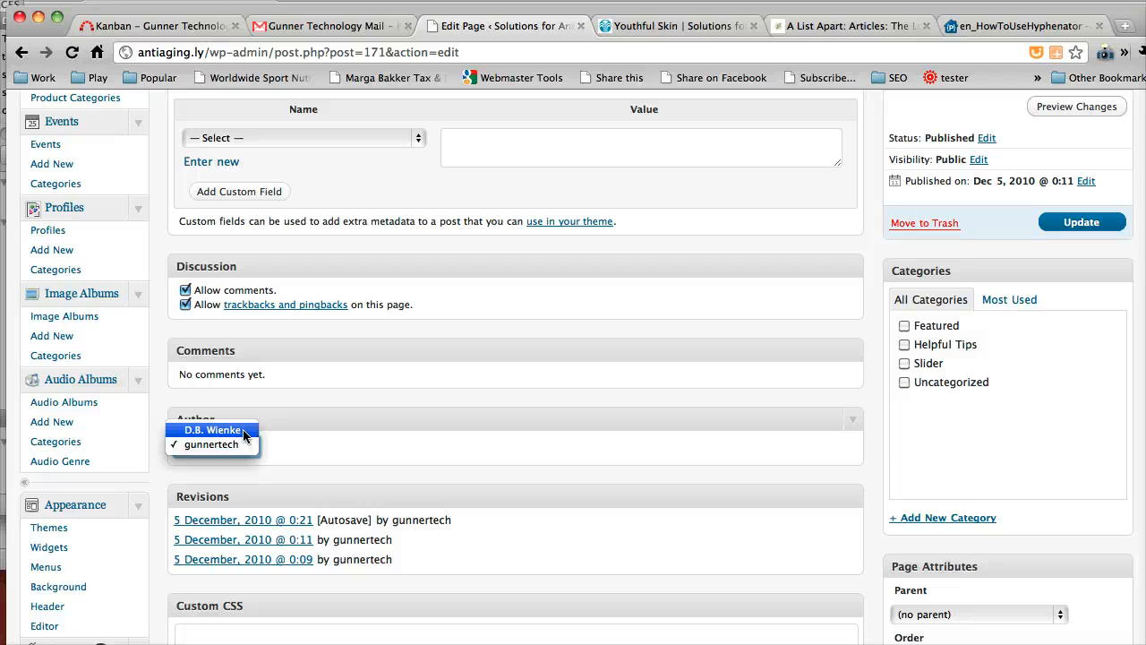
left_click(211, 430)
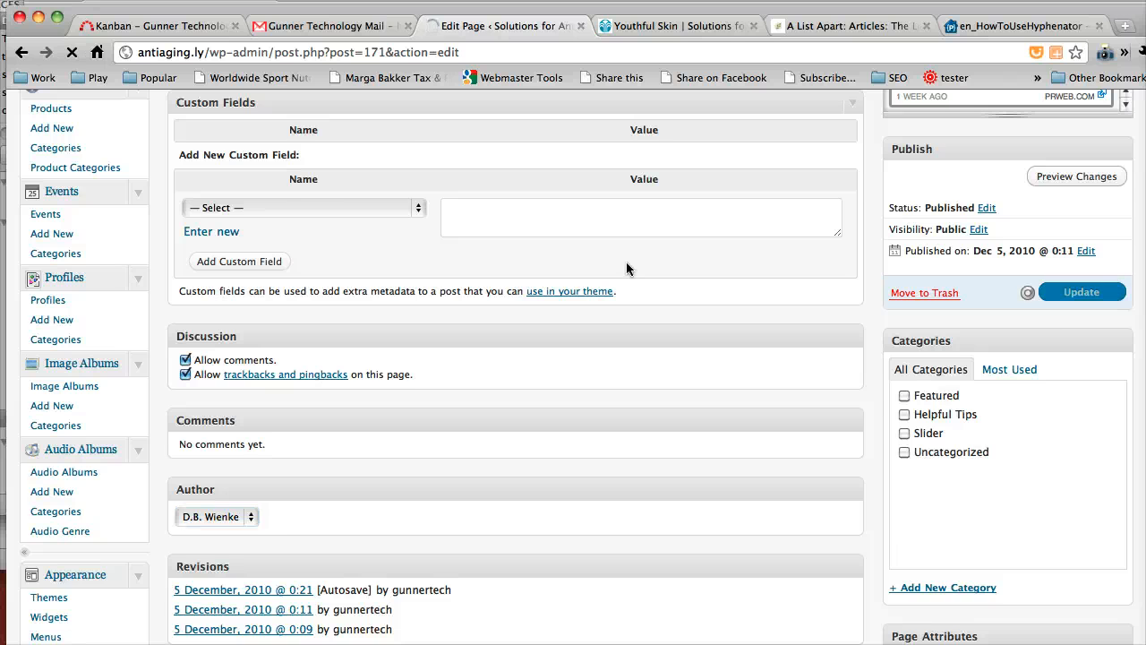
left_click(677, 25)
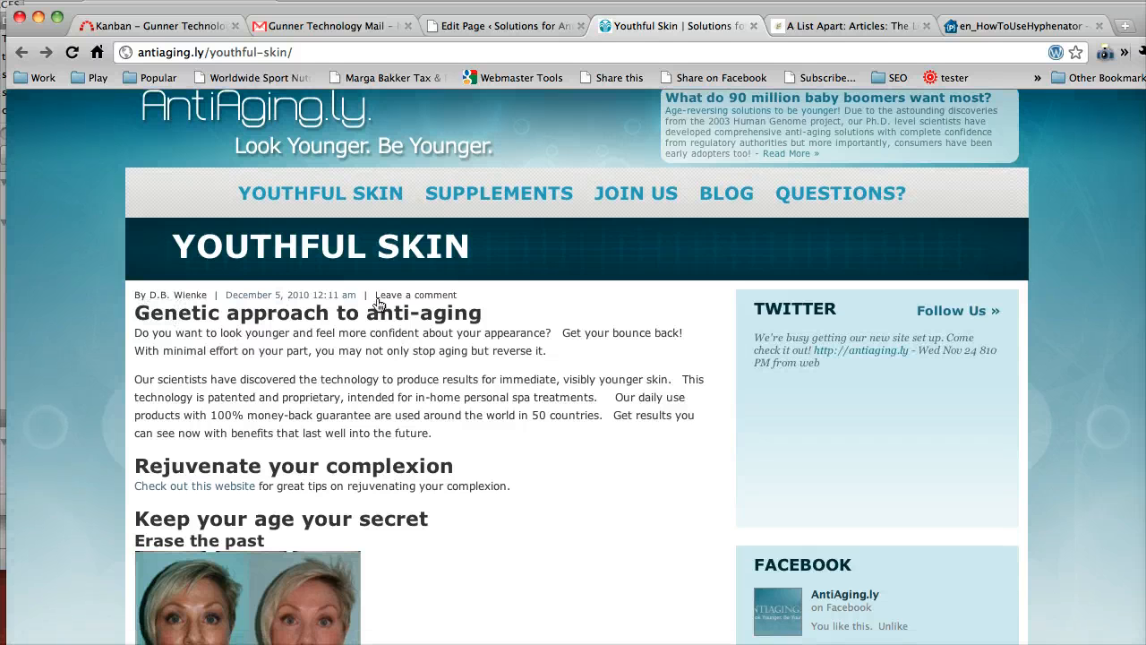
scroll("down", 3)
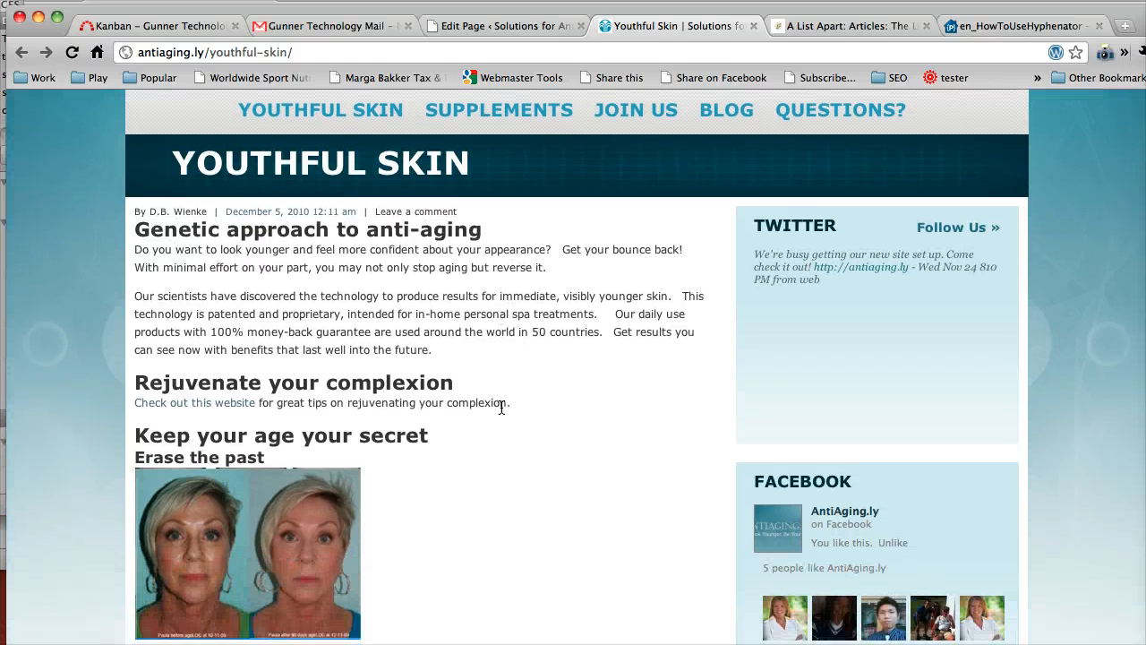